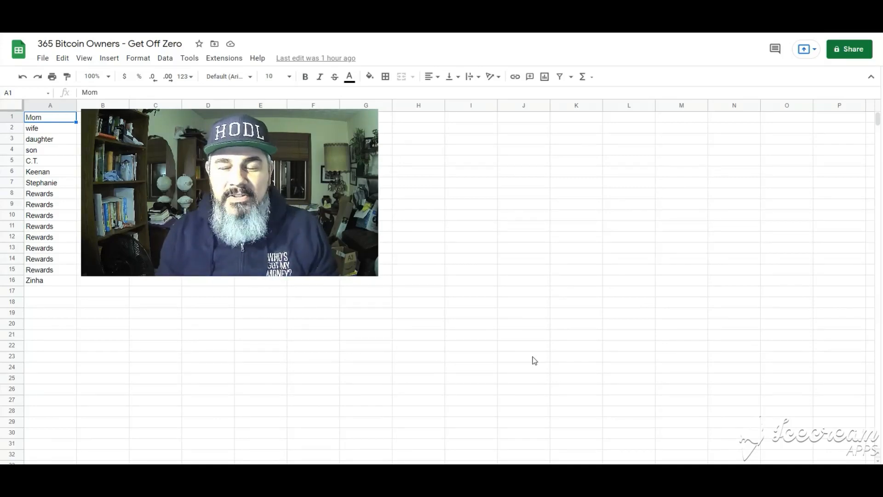
{"action": "mouse_move", "coordinate": [554, 372]}
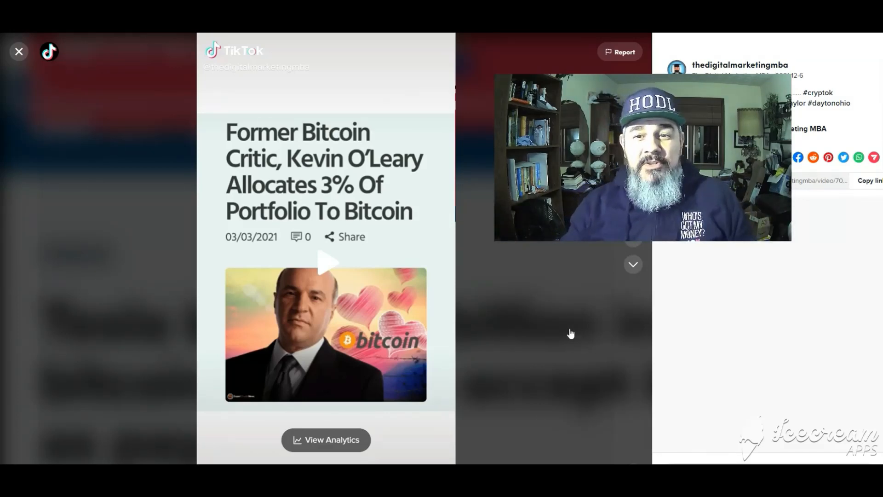
{"action": "mouse_move", "coordinate": [513, 316]}
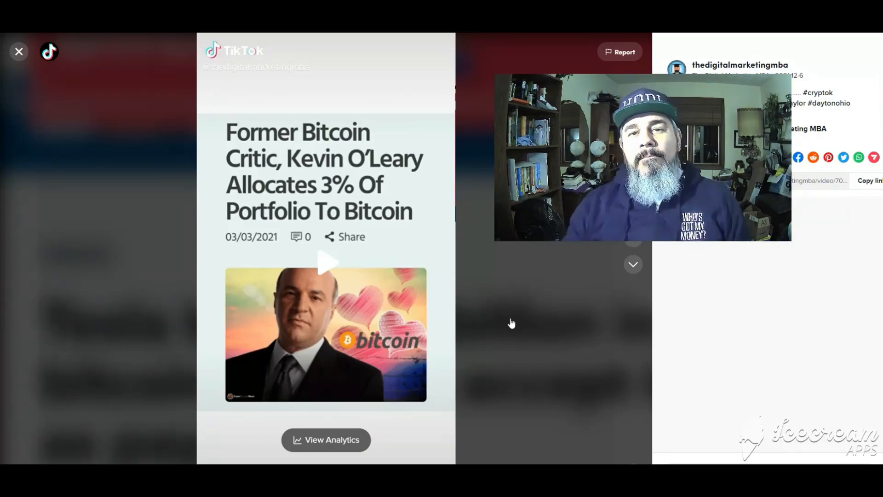
{"action": "mouse_move", "coordinate": [467, 336]}
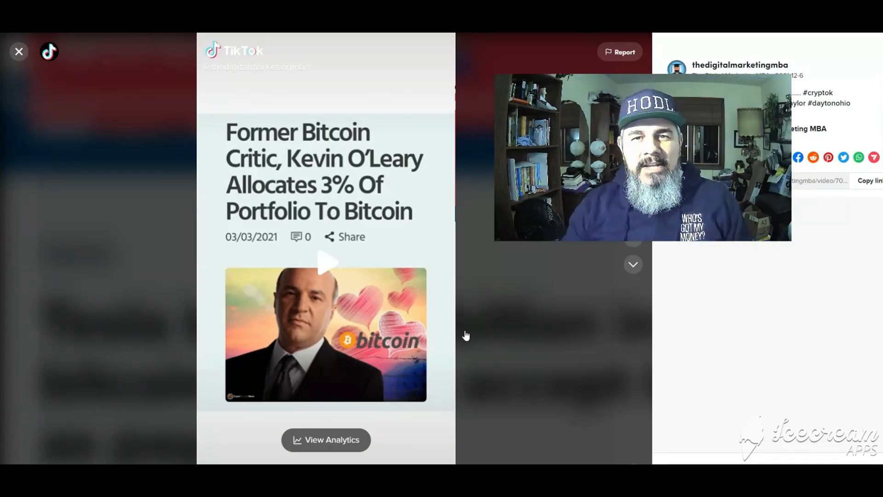
{"action": "mouse_move", "coordinate": [437, 324]}
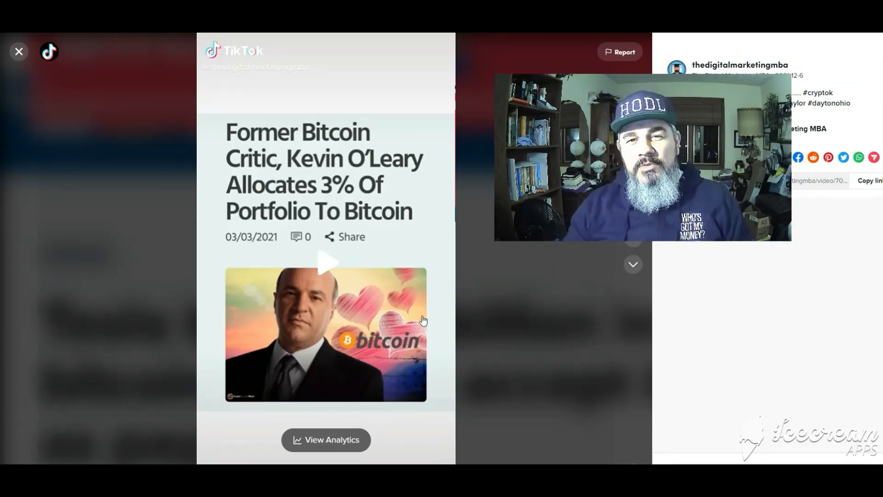
{"action": "mouse_move", "coordinate": [467, 293]}
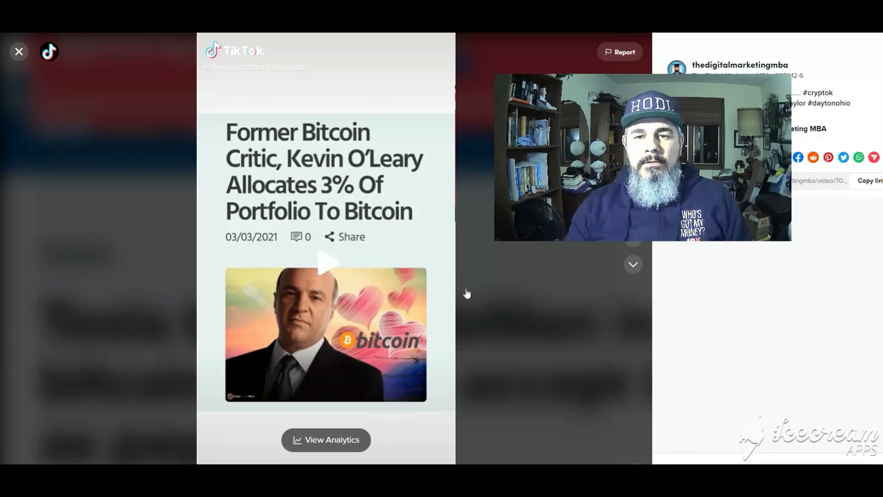
{"action": "mouse_move", "coordinate": [332, 216]}
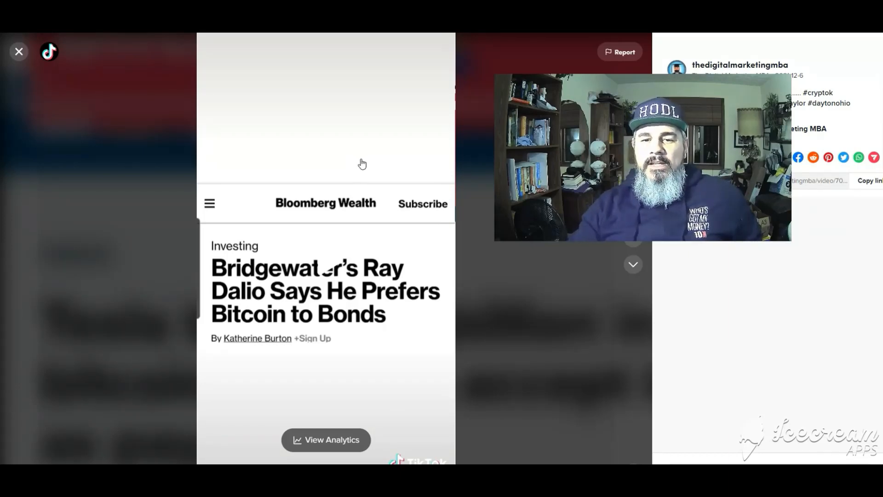
{"action": "mouse_move", "coordinate": [375, 171]}
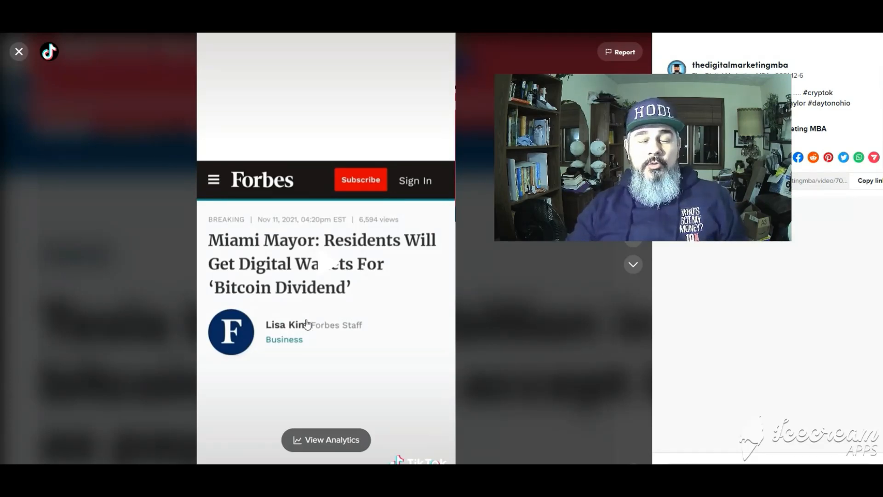
{"action": "mouse_move", "coordinate": [266, 291]}
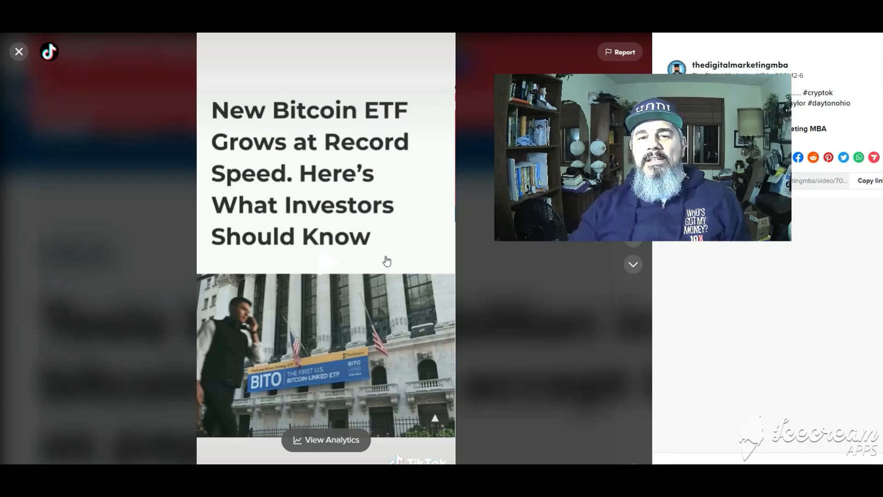
{"action": "mouse_move", "coordinate": [398, 252]}
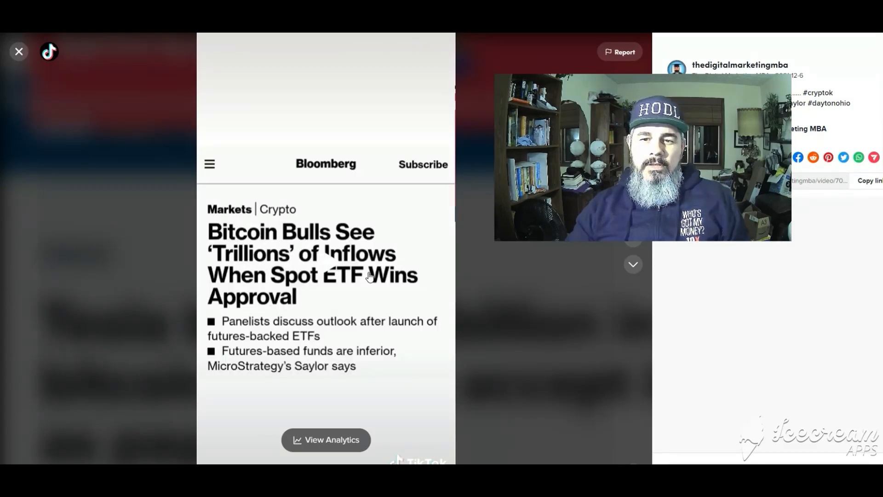
{"action": "mouse_move", "coordinate": [403, 236]}
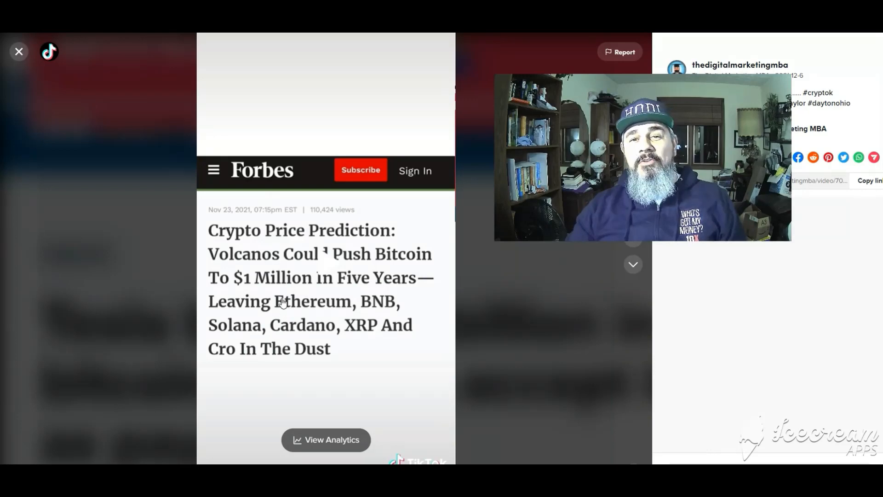
{"action": "mouse_move", "coordinate": [329, 292]}
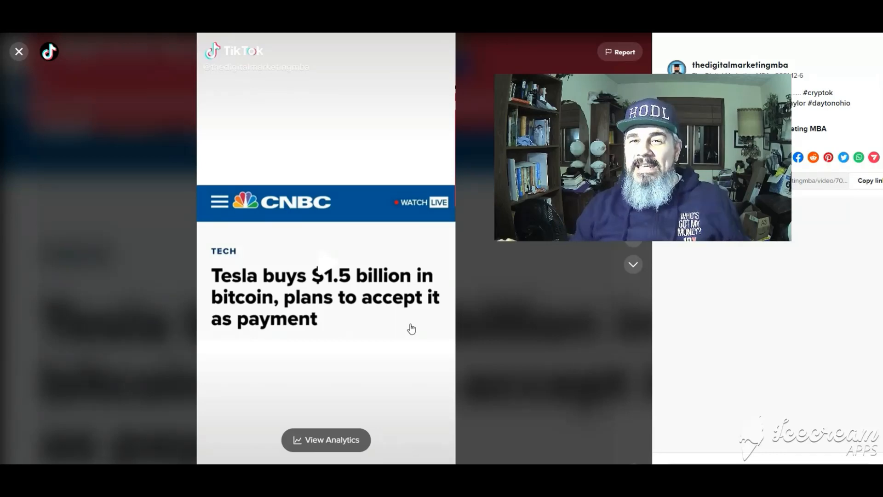
{"action": "mouse_move", "coordinate": [462, 307]}
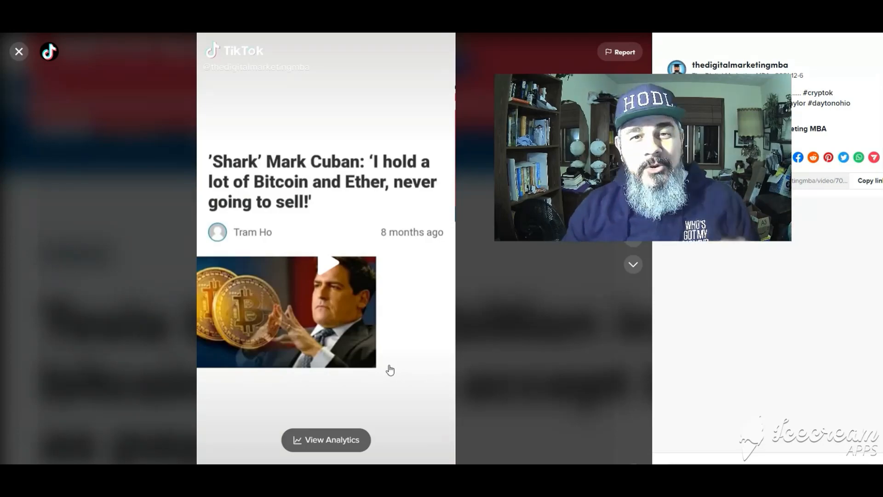
Step: Close the TikTok video to bring up the Twitter profile of retweeted Bitcoin posts
{"action": "left_click", "coordinate": [18, 52]}
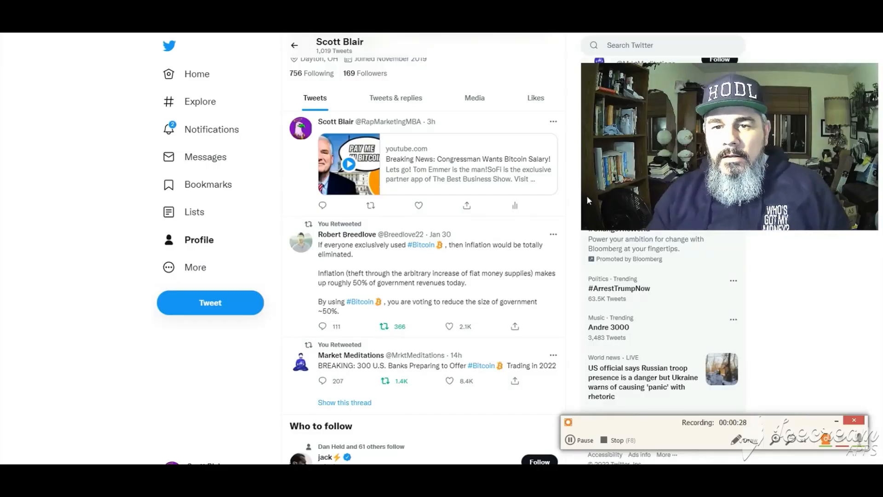
{"action": "mouse_move", "coordinate": [529, 217]}
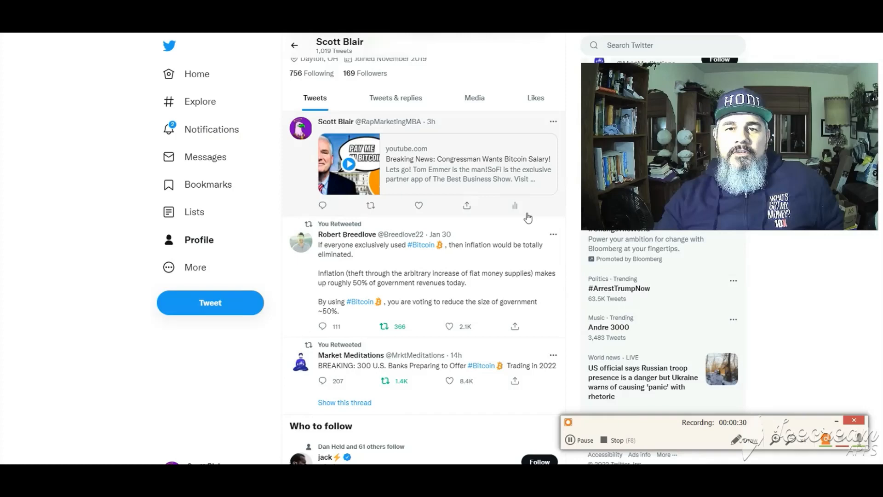
{"action": "mouse_move", "coordinate": [456, 223]}
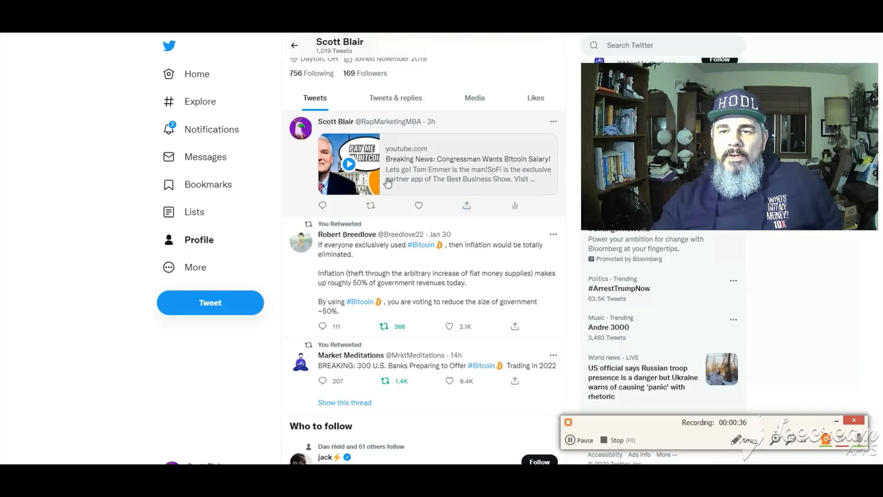
{"action": "mouse_move", "coordinate": [424, 191]}
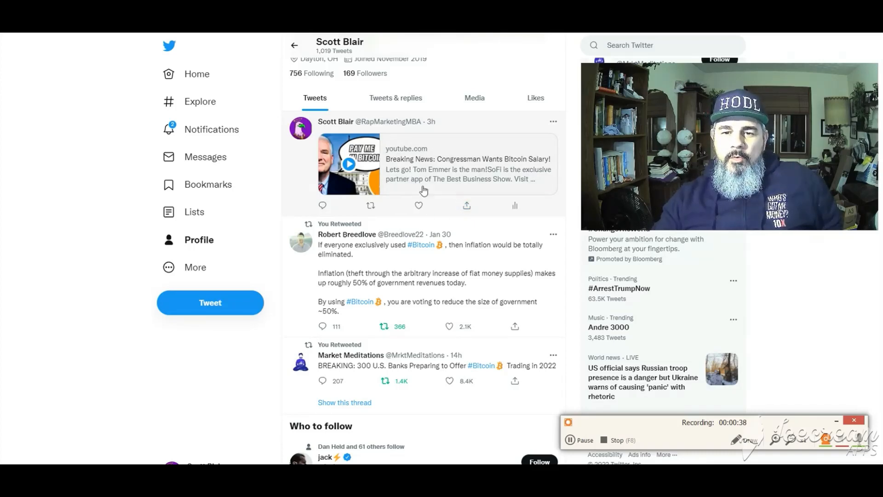
{"action": "scroll", "scroll_direction": "down", "scroll_amount": 3}
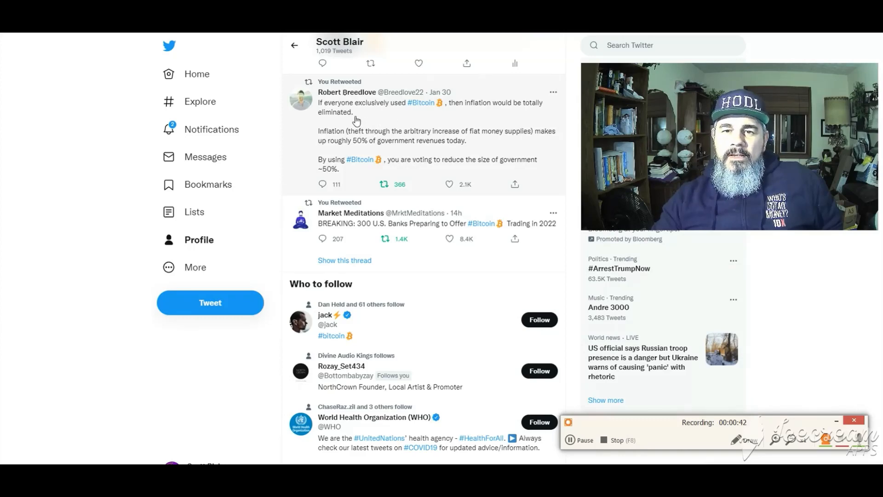
{"action": "mouse_move", "coordinate": [397, 122]}
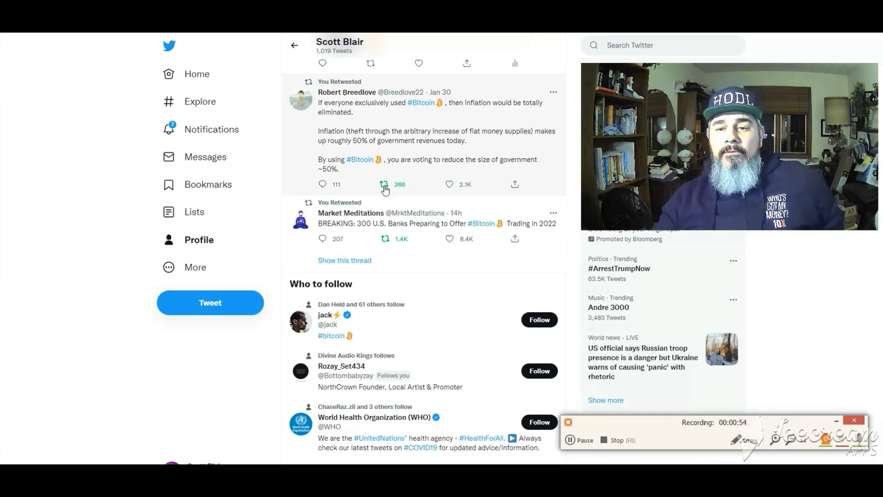
{"action": "scroll", "scroll_direction": "down", "scroll_amount": 3}
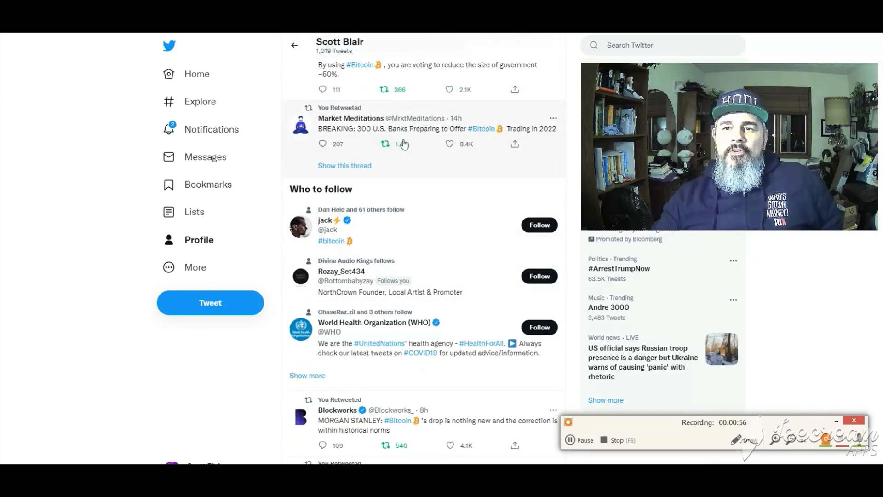
{"action": "mouse_move", "coordinate": [472, 165]}
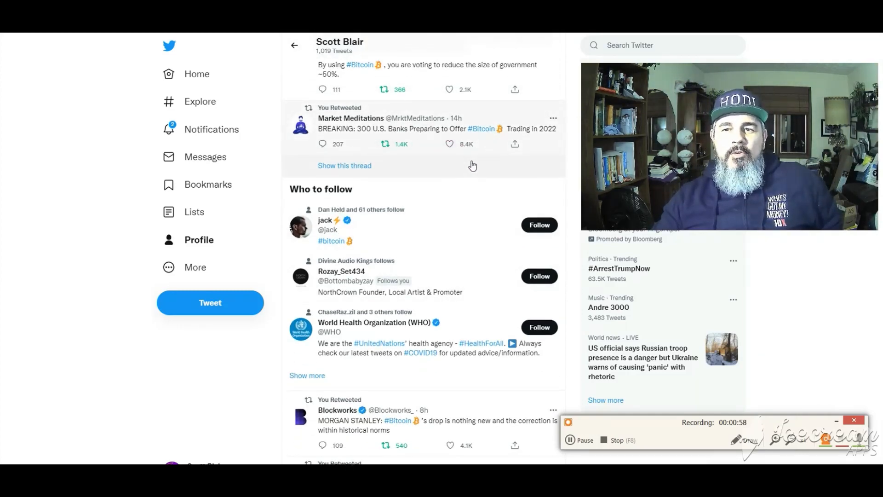
{"action": "scroll", "scroll_direction": "down", "scroll_amount": 3}
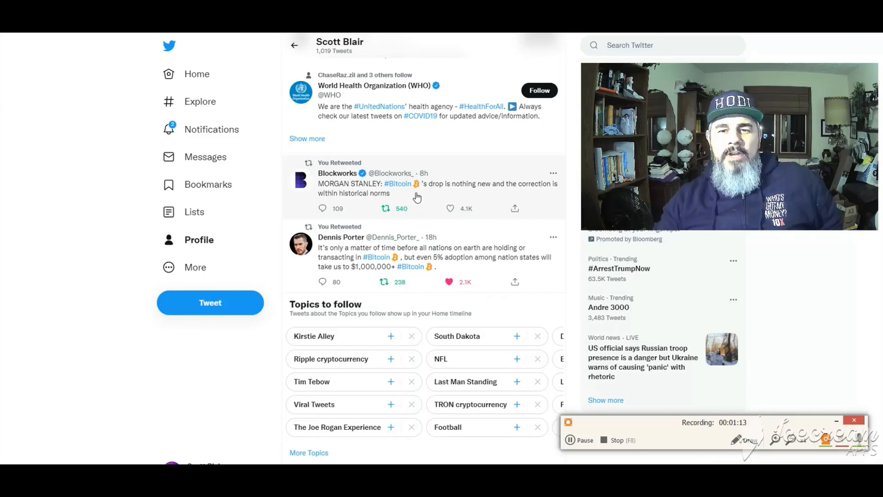
{"action": "scroll", "scroll_direction": "down", "scroll_amount": 3}
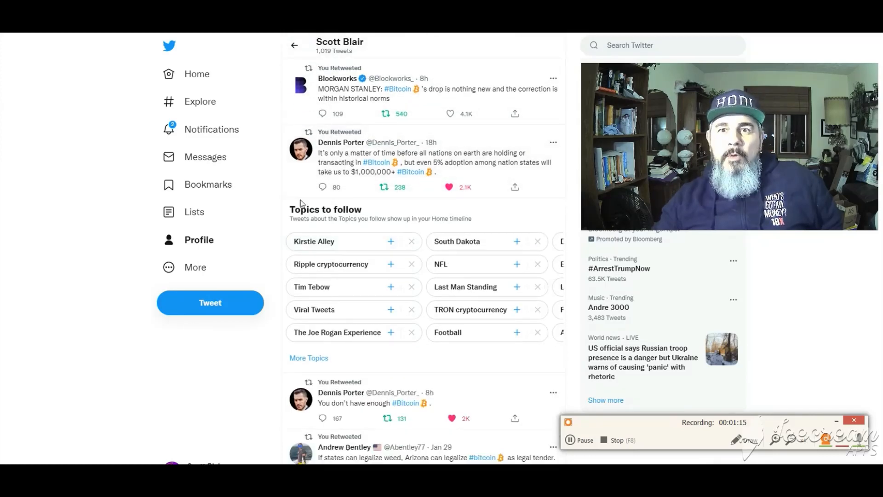
{"action": "mouse_move", "coordinate": [329, 195]}
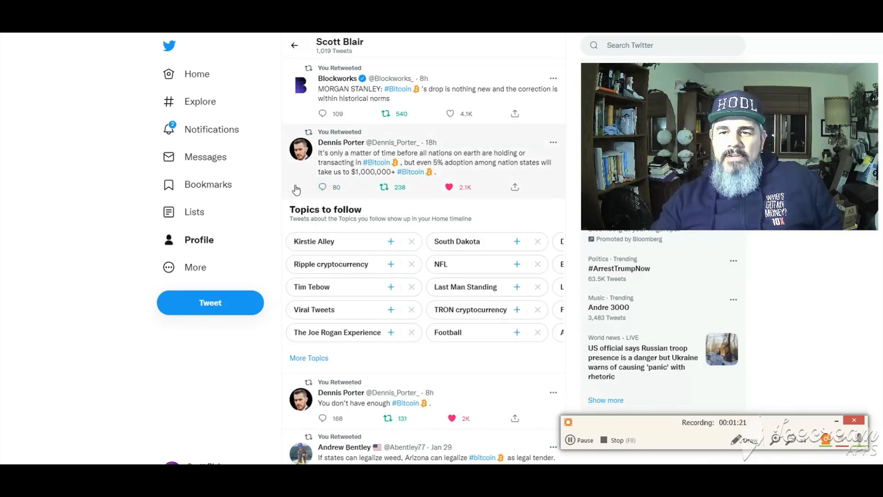
{"action": "scroll", "scroll_direction": "down", "scroll_amount": 3}
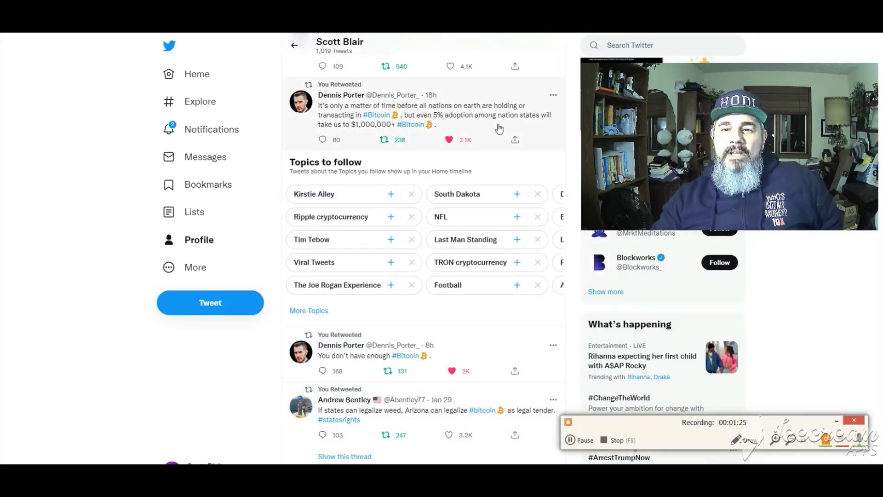
{"action": "scroll", "scroll_direction": "down", "scroll_amount": 3}
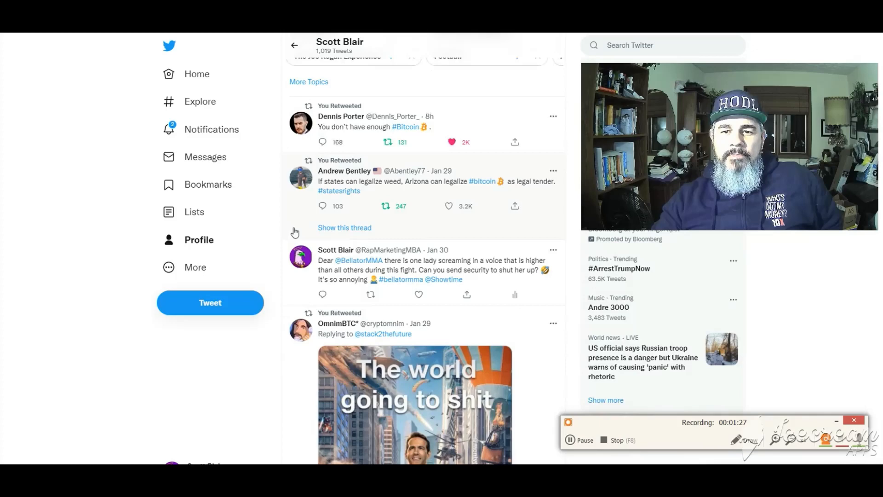
{"action": "scroll", "scroll_direction": "down", "scroll_amount": 3}
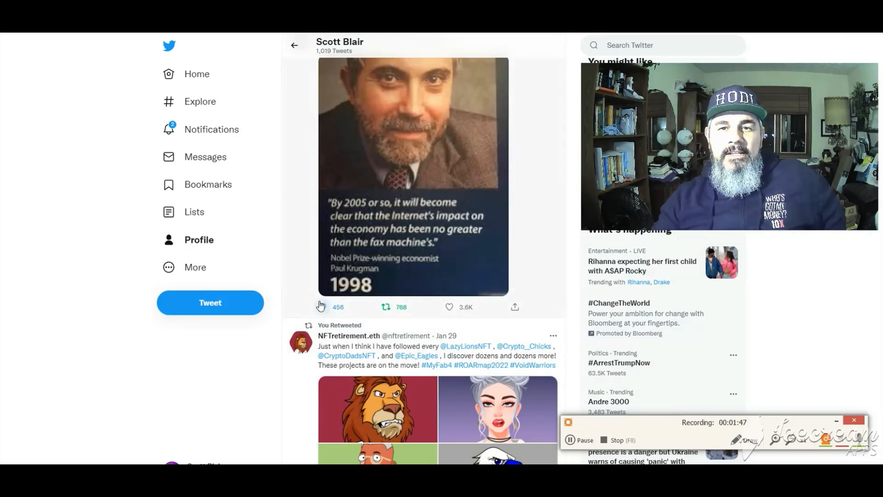
{"action": "mouse_move", "coordinate": [381, 287]}
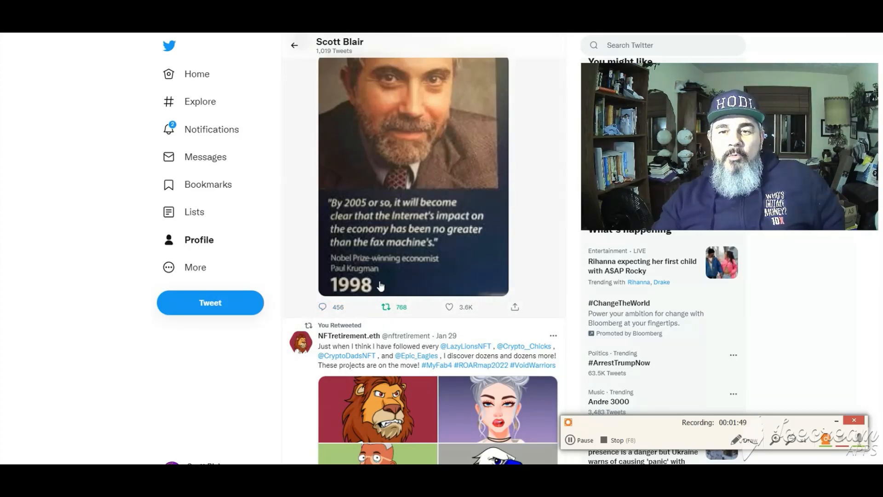
{"action": "mouse_move", "coordinate": [377, 294]}
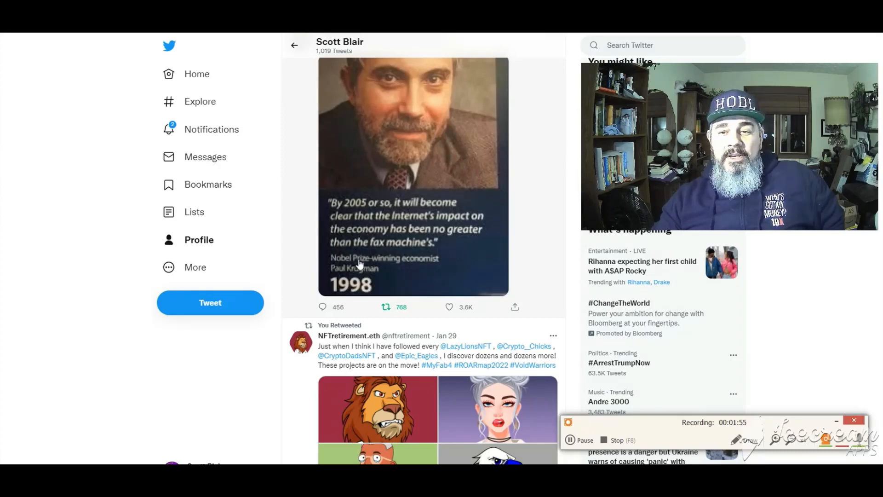
{"action": "mouse_move", "coordinate": [344, 217]}
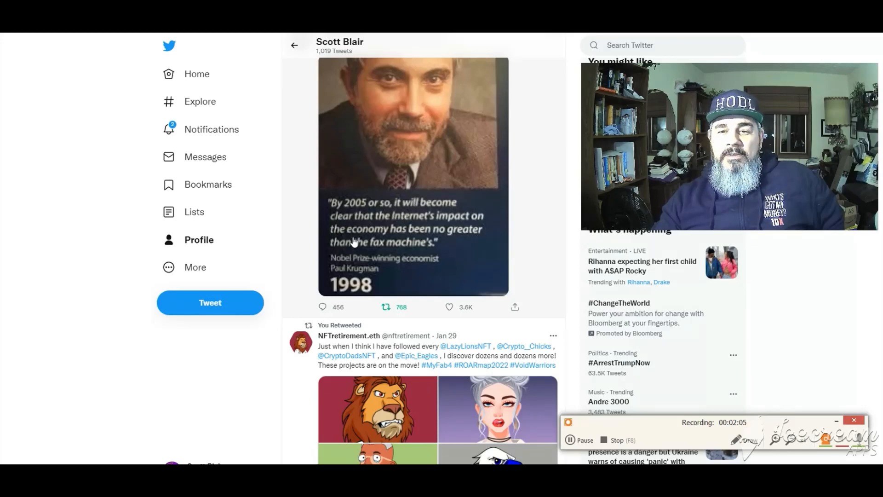
{"action": "mouse_move", "coordinate": [309, 279]}
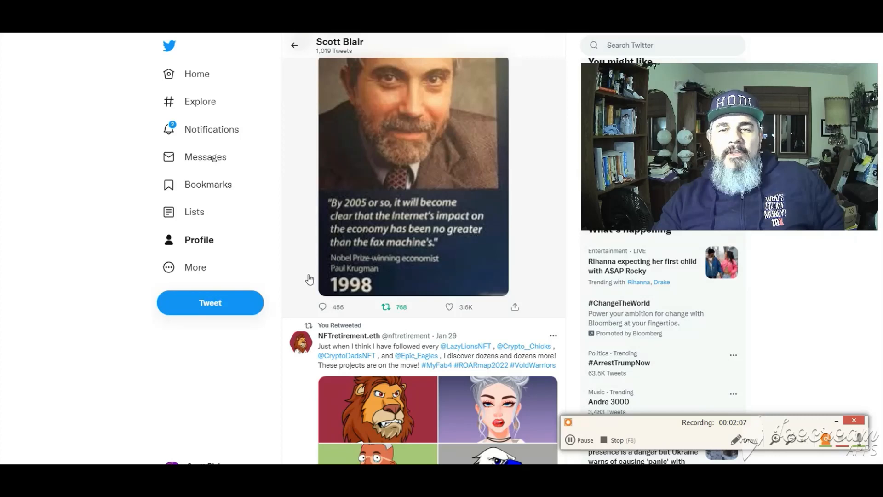
{"action": "mouse_move", "coordinate": [354, 277]}
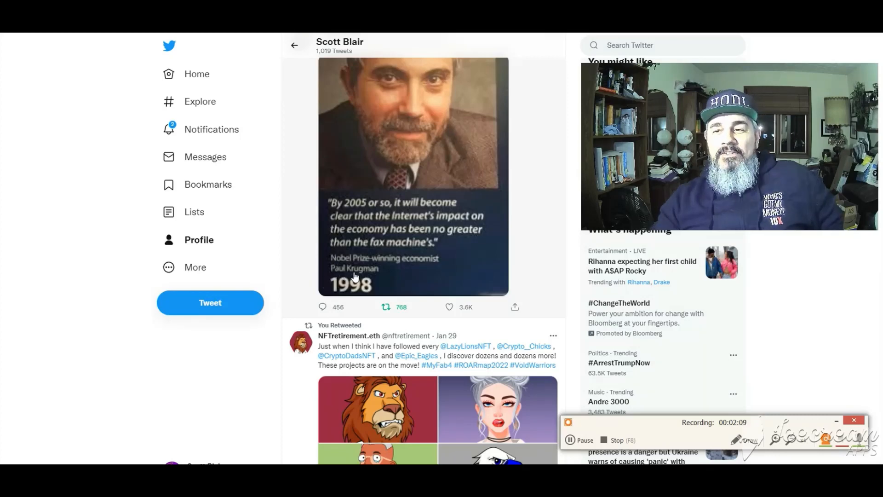
{"action": "mouse_move", "coordinate": [410, 211]}
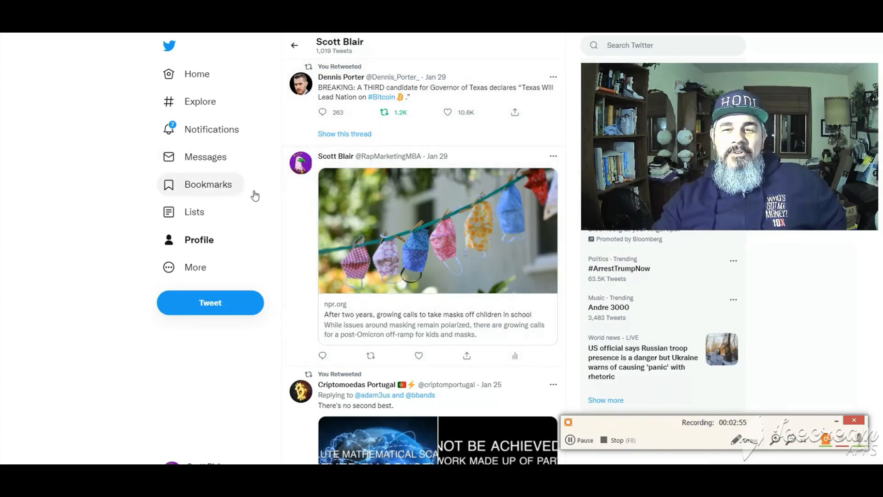
{"action": "scroll", "scroll_direction": "down", "scroll_amount": 3}
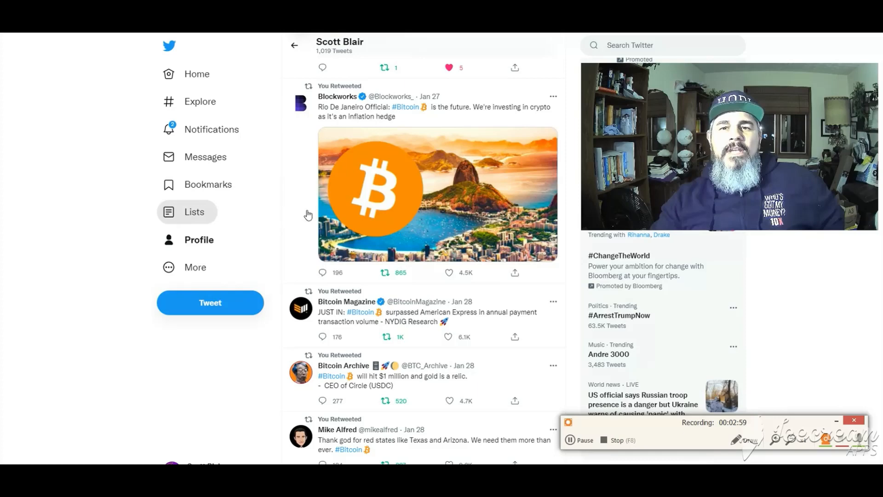
{"action": "mouse_move", "coordinate": [287, 192]}
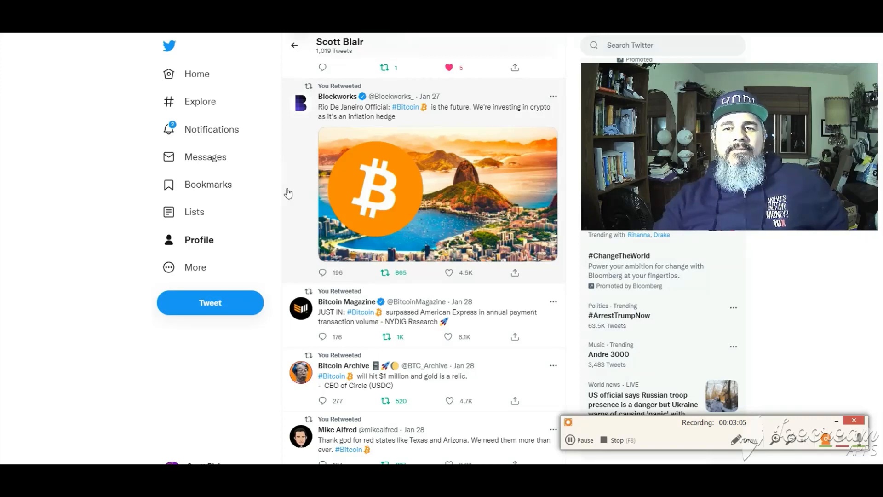
{"action": "scroll", "scroll_direction": "down", "scroll_amount": 3}
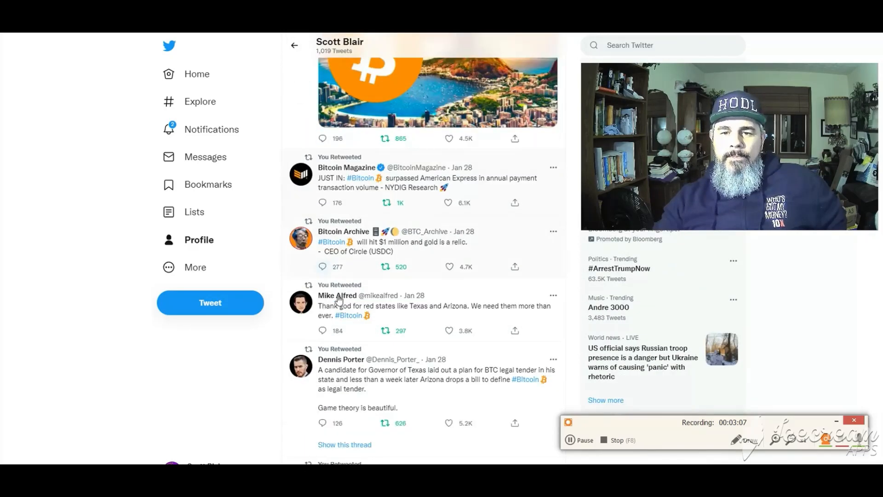
{"action": "scroll", "scroll_direction": "down", "scroll_amount": 3}
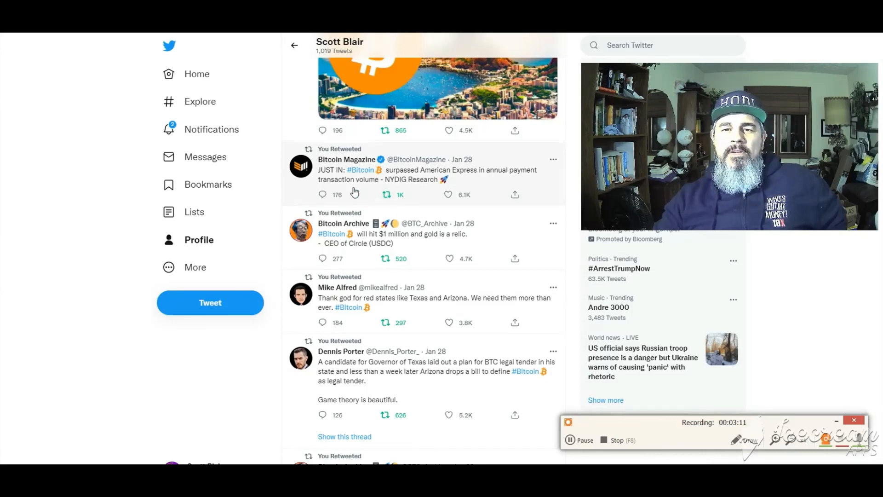
{"action": "scroll", "scroll_direction": "down", "scroll_amount": 3}
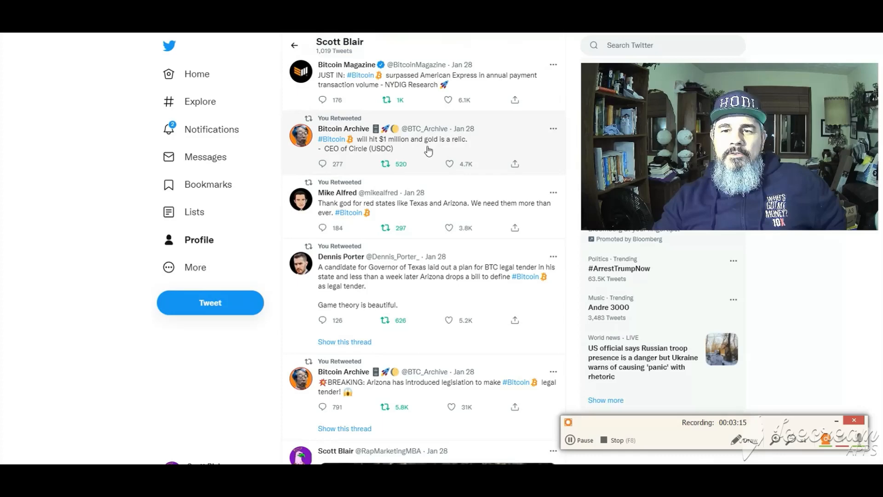
{"action": "mouse_move", "coordinate": [371, 155]}
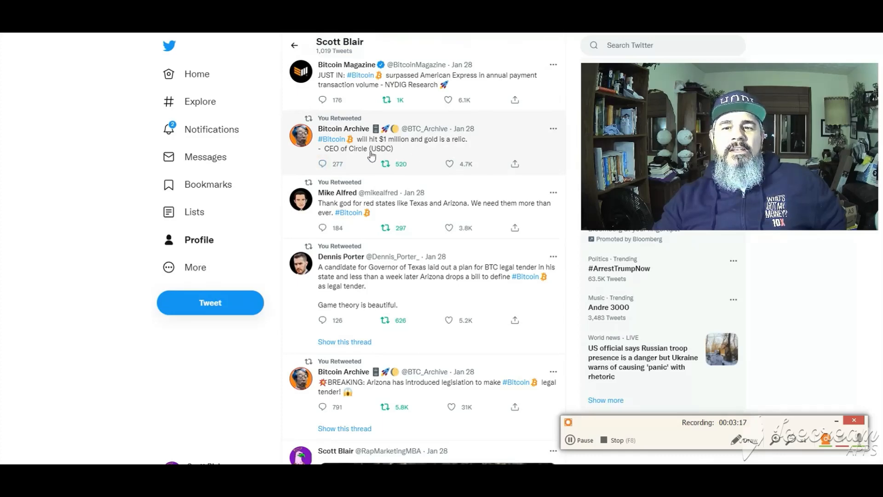
{"action": "scroll", "scroll_direction": "down", "scroll_amount": 3}
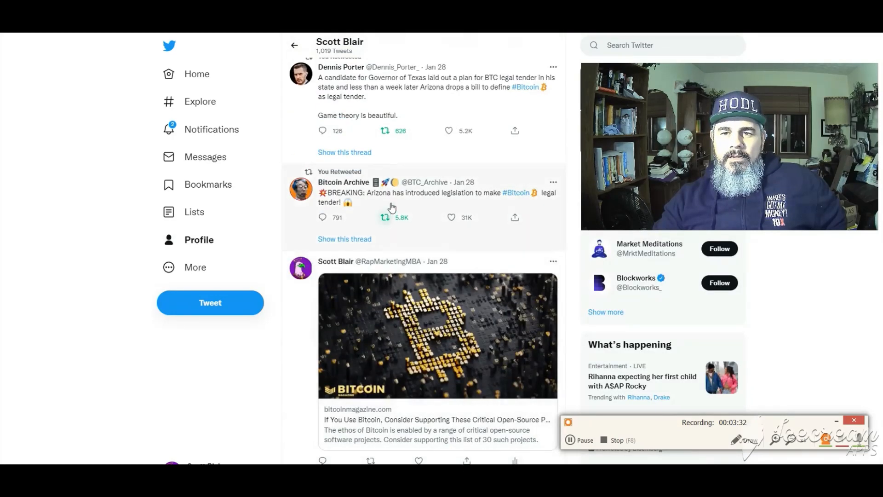
{"action": "mouse_move", "coordinate": [387, 210]}
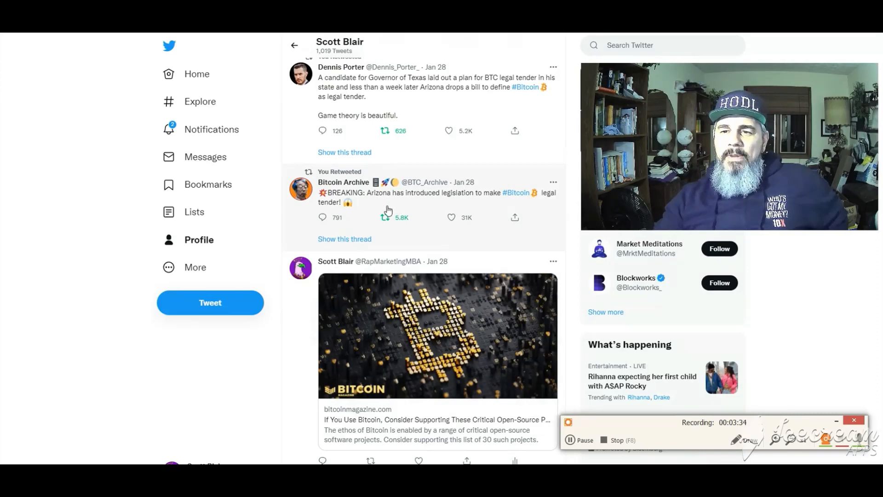
{"action": "scroll", "scroll_direction": "down", "scroll_amount": 3}
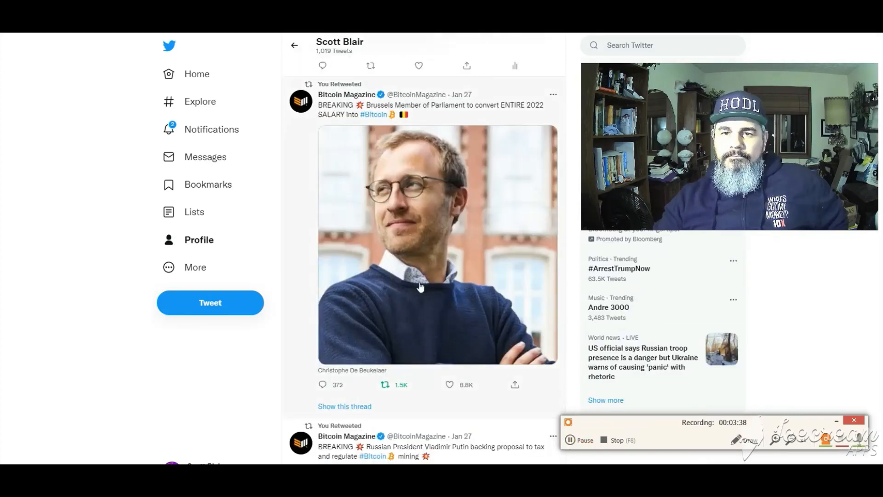
{"action": "mouse_move", "coordinate": [449, 115]}
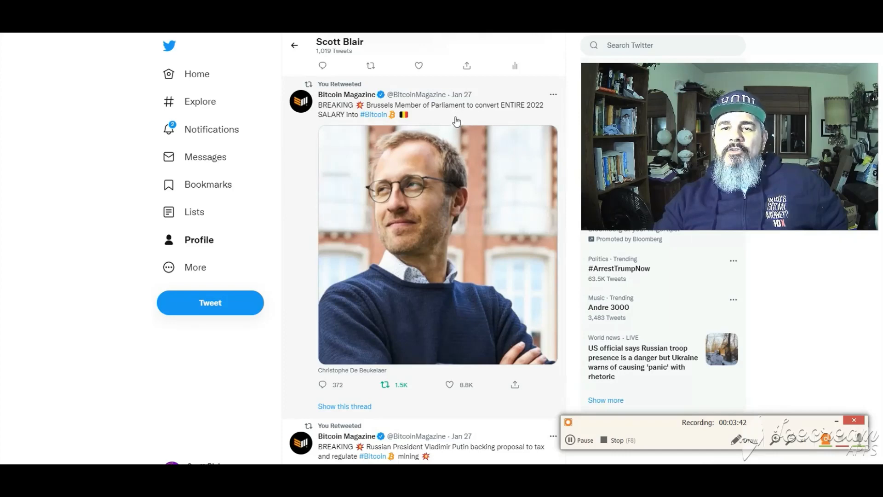
{"action": "mouse_move", "coordinate": [506, 387]}
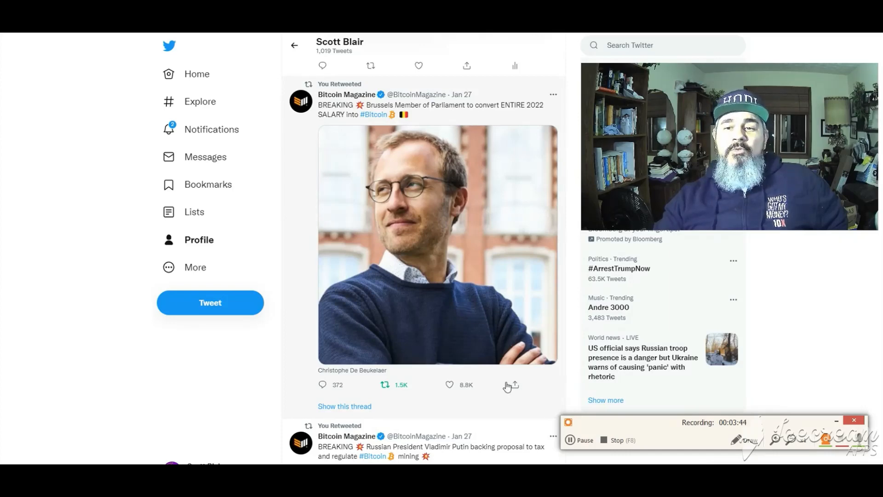
{"action": "scroll", "scroll_direction": "down", "scroll_amount": 3}
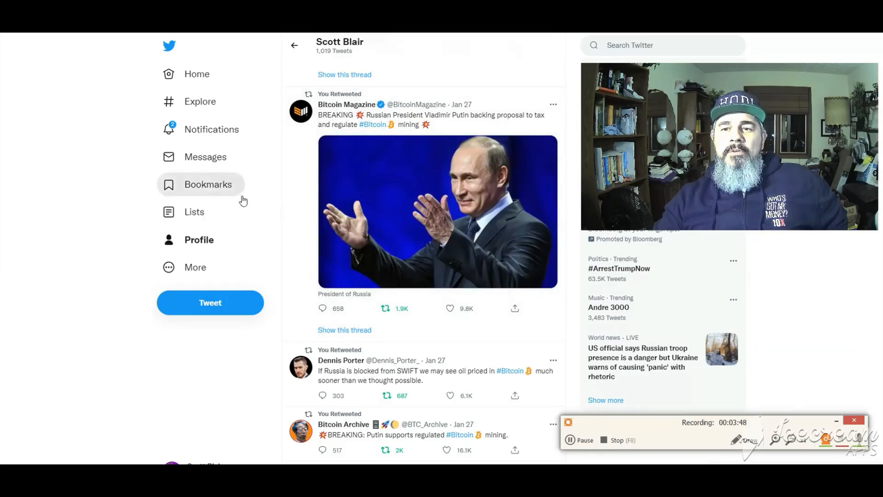
{"action": "mouse_move", "coordinate": [331, 134]}
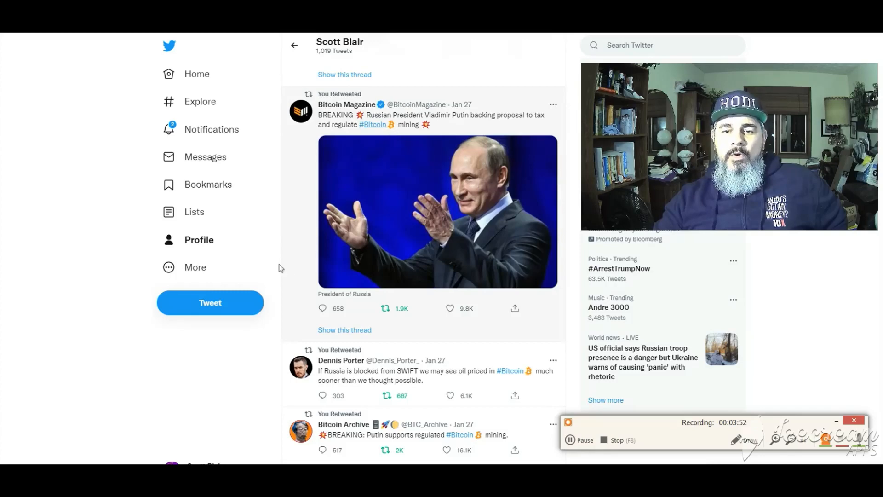
{"action": "scroll", "scroll_direction": "down", "scroll_amount": 3}
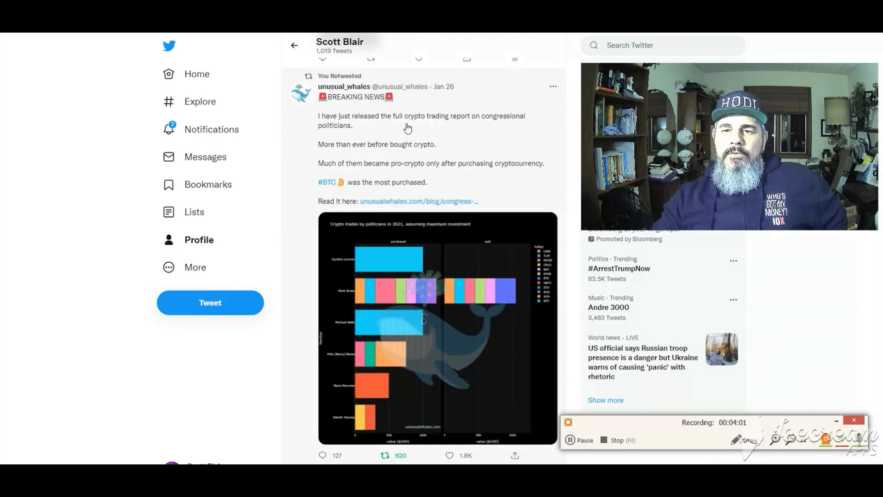
{"action": "mouse_move", "coordinate": [378, 131]}
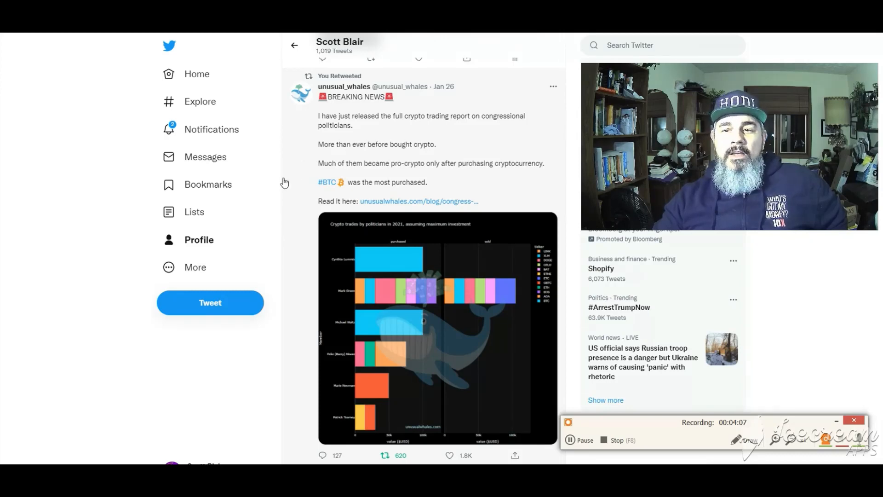
{"action": "mouse_move", "coordinate": [370, 185]}
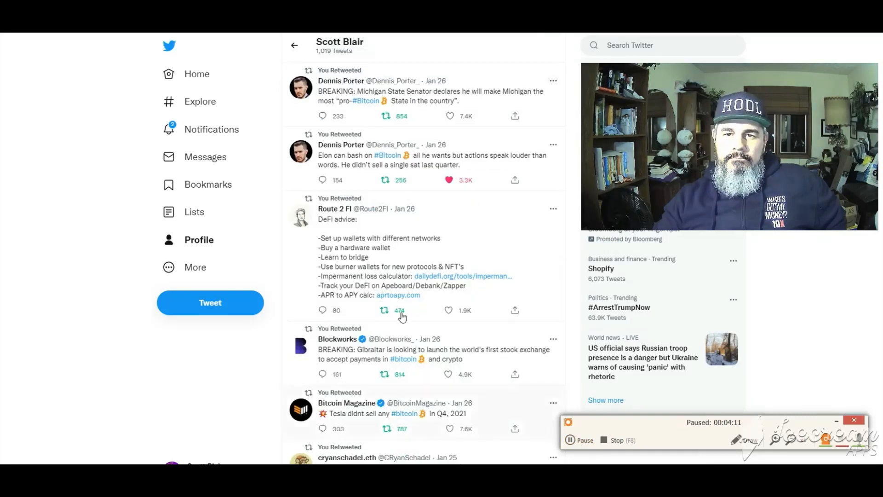
{"action": "left_click", "coordinate": [584, 440]}
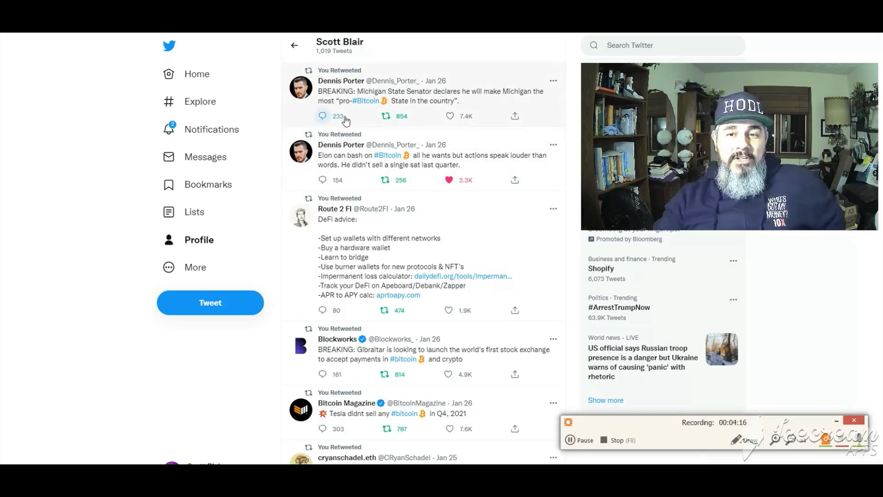
{"action": "mouse_move", "coordinate": [261, 122]}
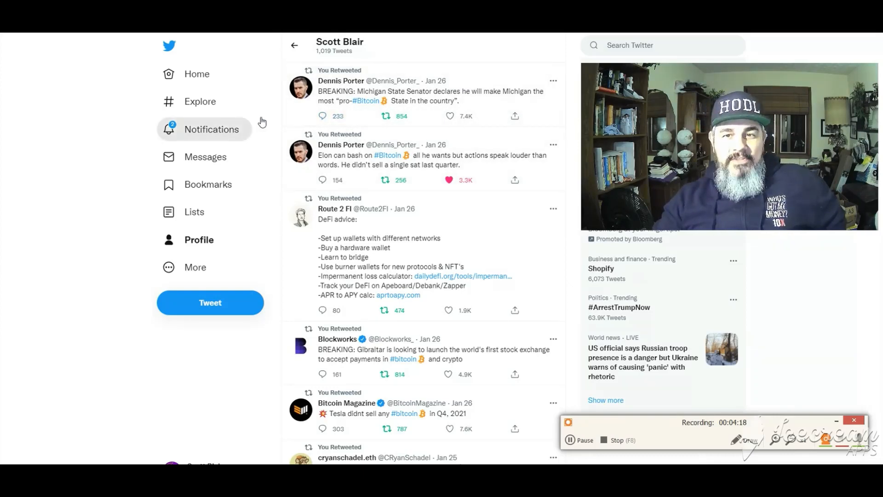
{"action": "scroll", "scroll_direction": "down", "scroll_amount": 3}
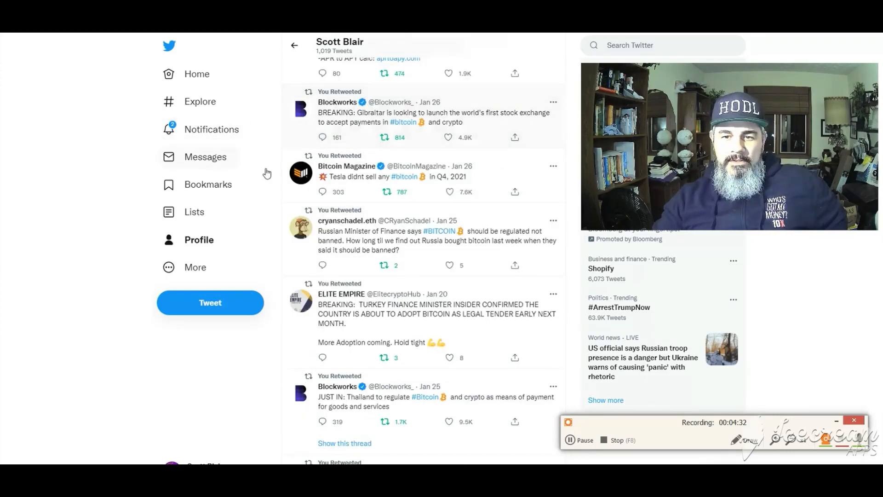
{"action": "scroll", "scroll_direction": "down", "scroll_amount": 3}
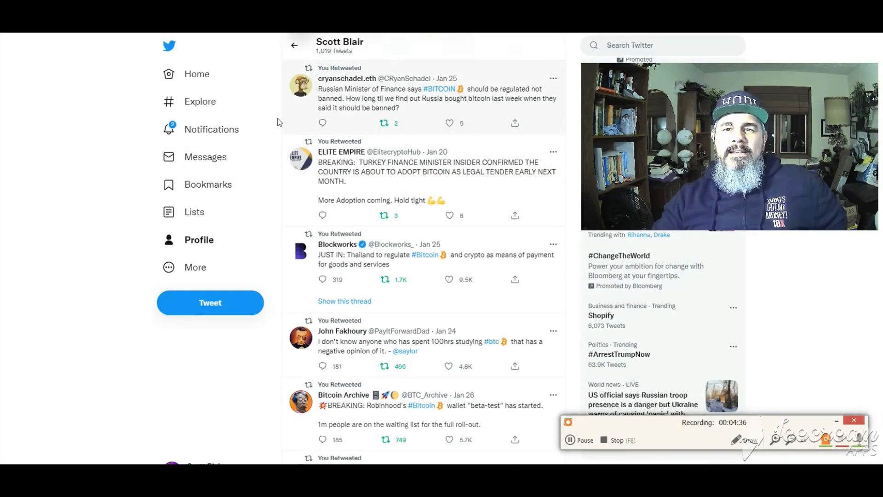
{"action": "scroll", "scroll_direction": "down", "scroll_amount": 3}
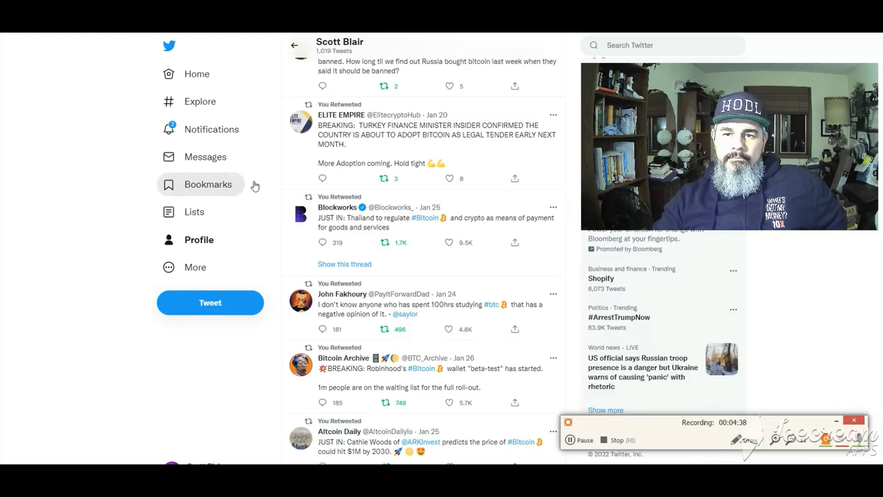
{"action": "scroll", "scroll_direction": "down", "scroll_amount": 3}
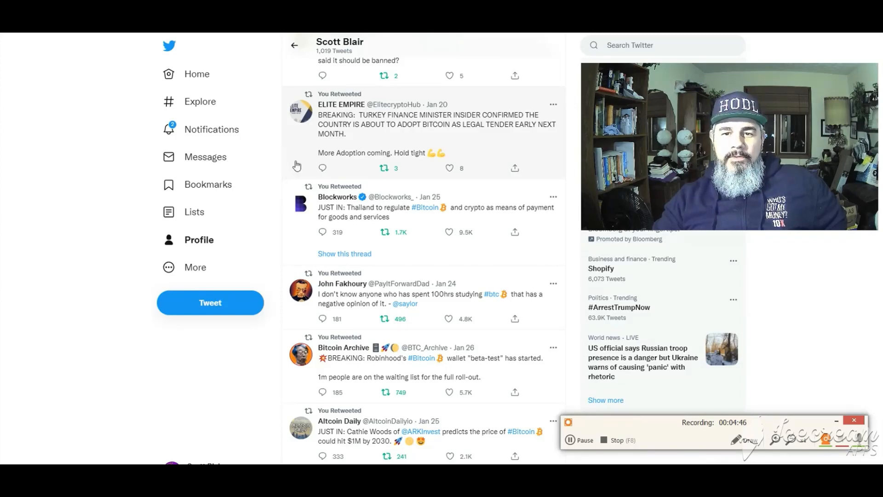
{"action": "scroll", "scroll_direction": "down", "scroll_amount": 3}
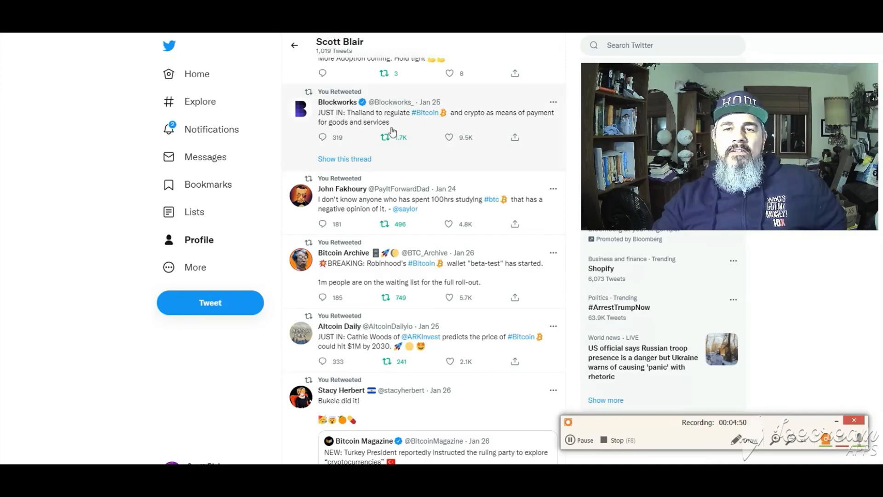
{"action": "scroll", "scroll_direction": "down", "scroll_amount": 3}
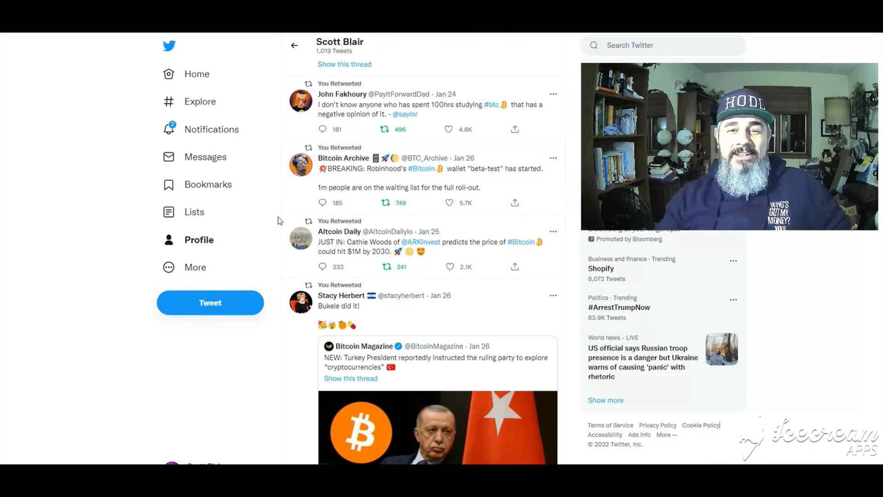
{"action": "scroll", "scroll_direction": "down", "scroll_amount": 3}
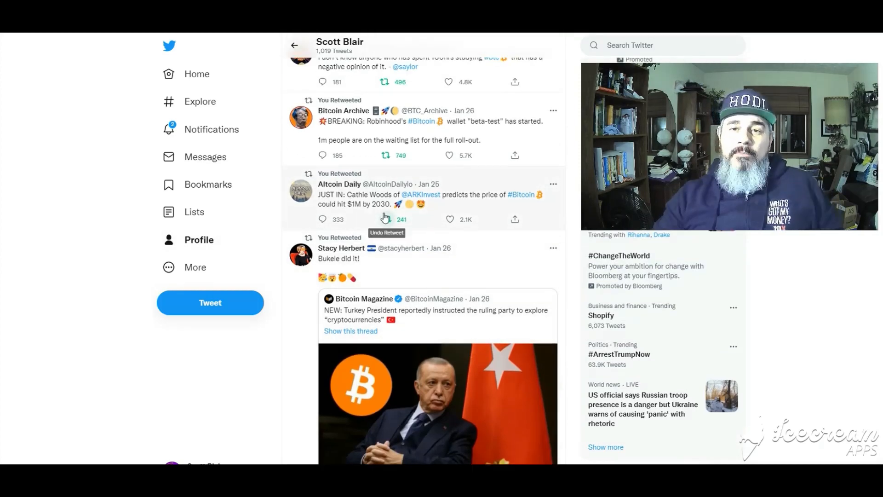
{"action": "mouse_move", "coordinate": [439, 219]}
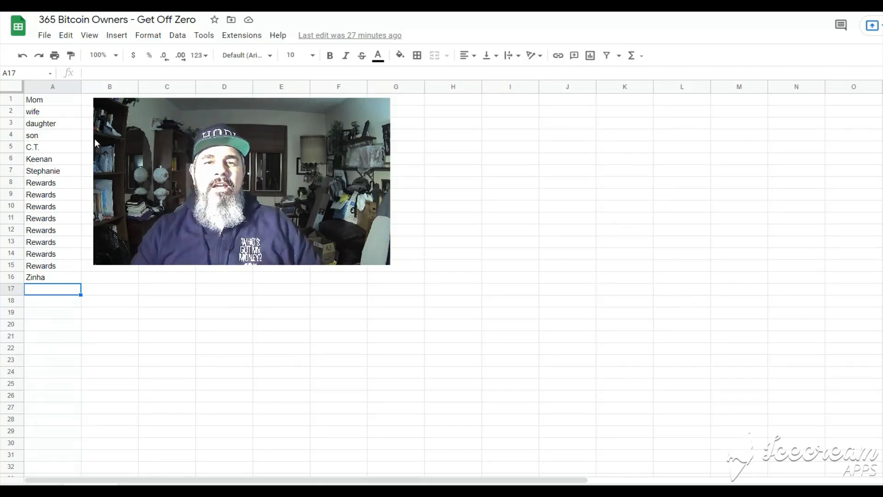
{"action": "mouse_move", "coordinate": [133, 55]}
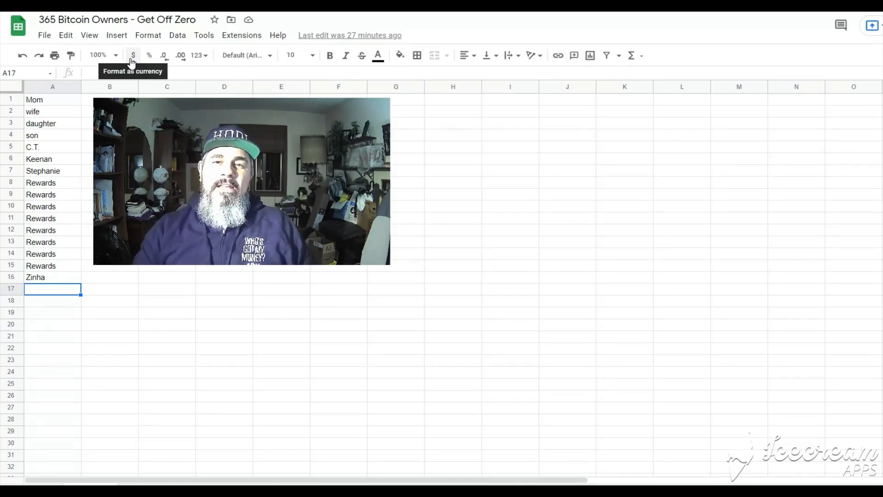
{"action": "mouse_move", "coordinate": [70, 101]}
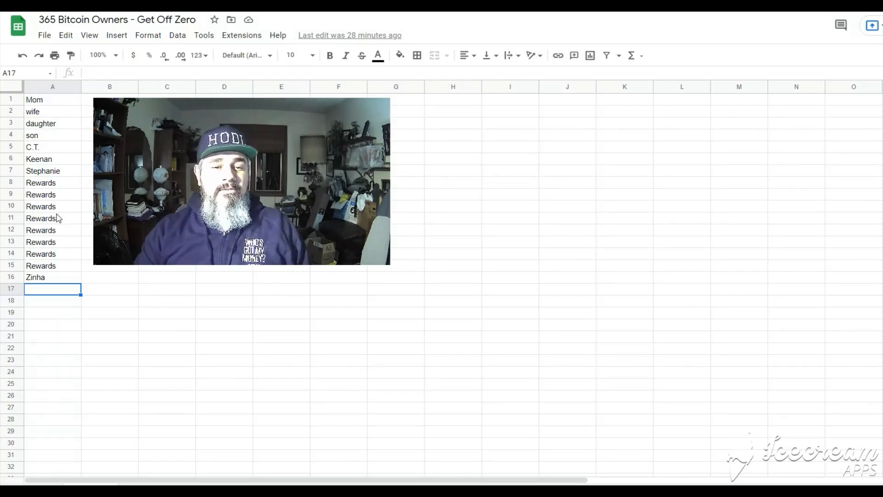
{"action": "mouse_move", "coordinate": [38, 314]}
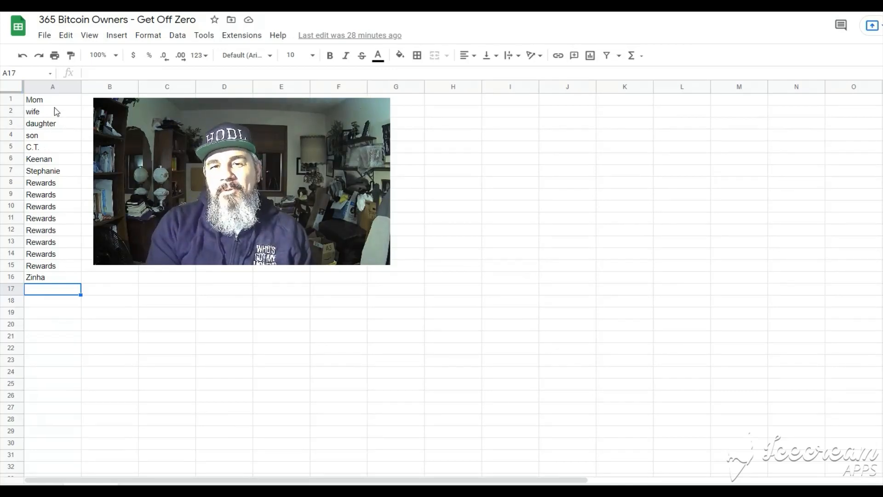
{"action": "mouse_move", "coordinate": [848, 448]}
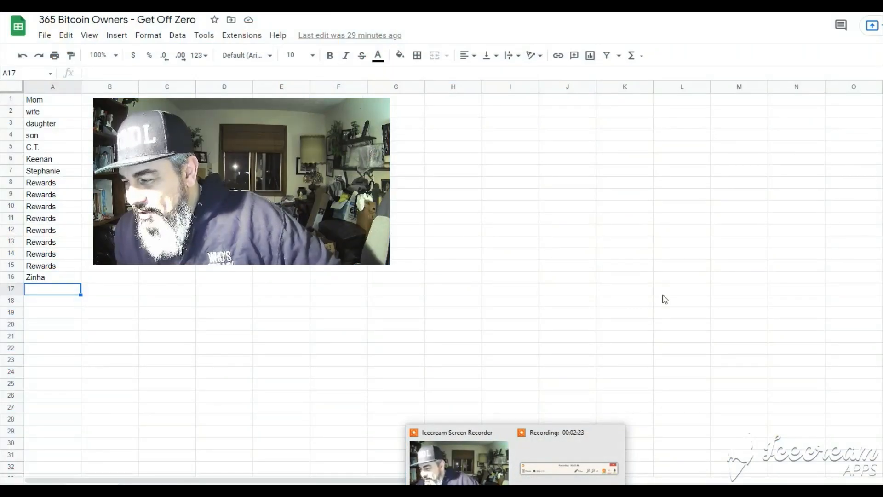
{"action": "mouse_move", "coordinate": [500, 273]}
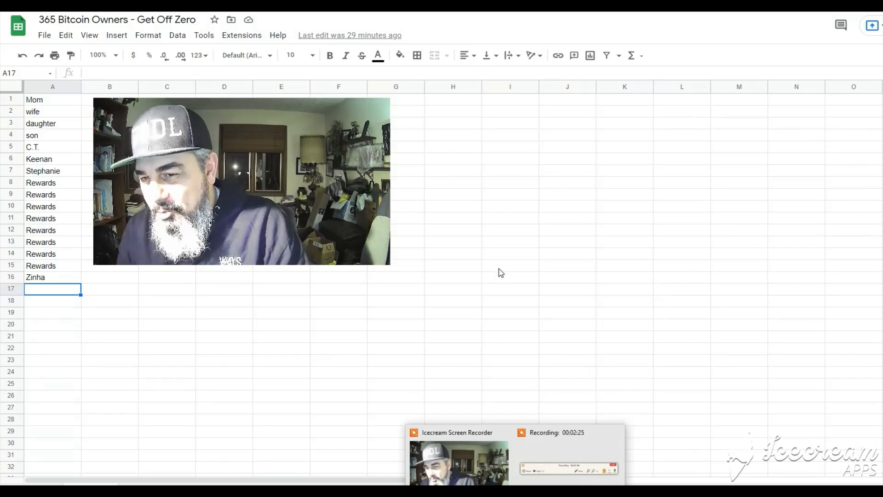
{"action": "left_click", "coordinate": [566, 266]}
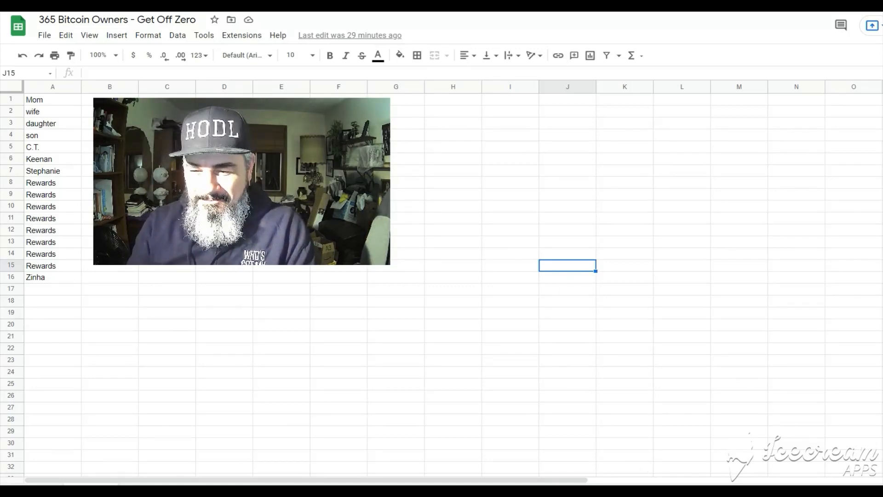
{"action": "mouse_move", "coordinate": [632, 367]}
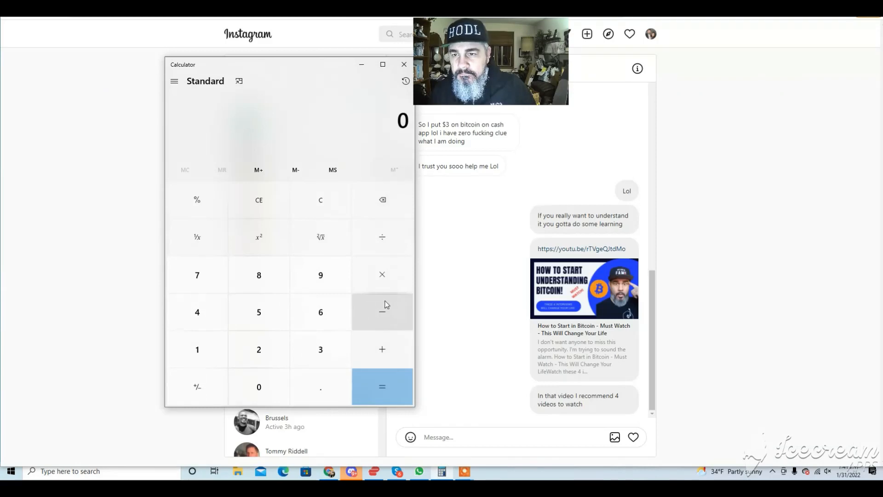
{"action": "mouse_move", "coordinate": [411, 161]}
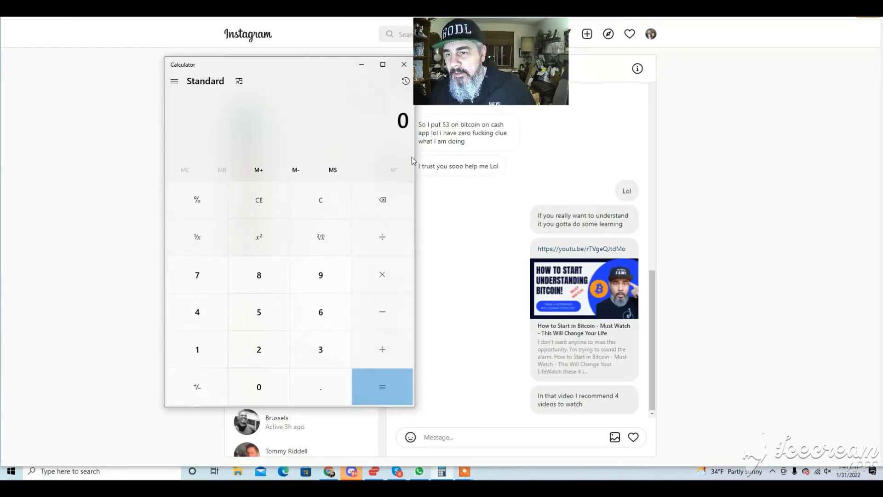
{"action": "mouse_move", "coordinate": [438, 156]}
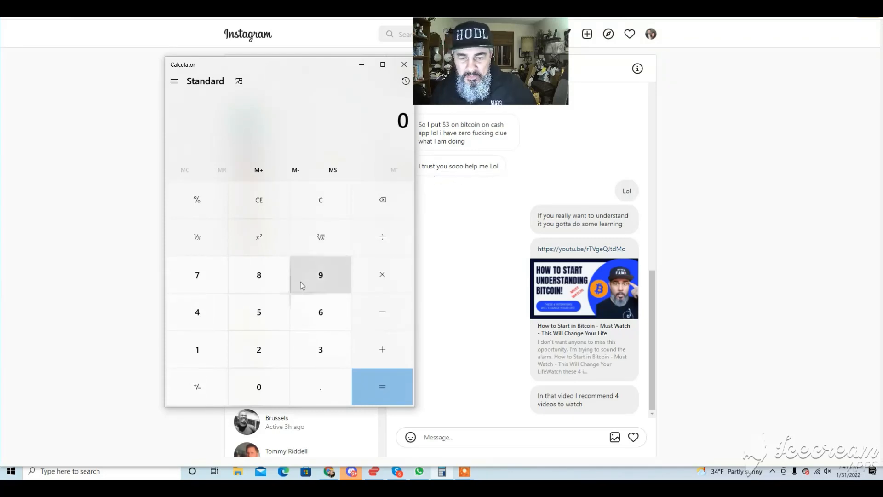
{"action": "mouse_move", "coordinate": [451, 271]}
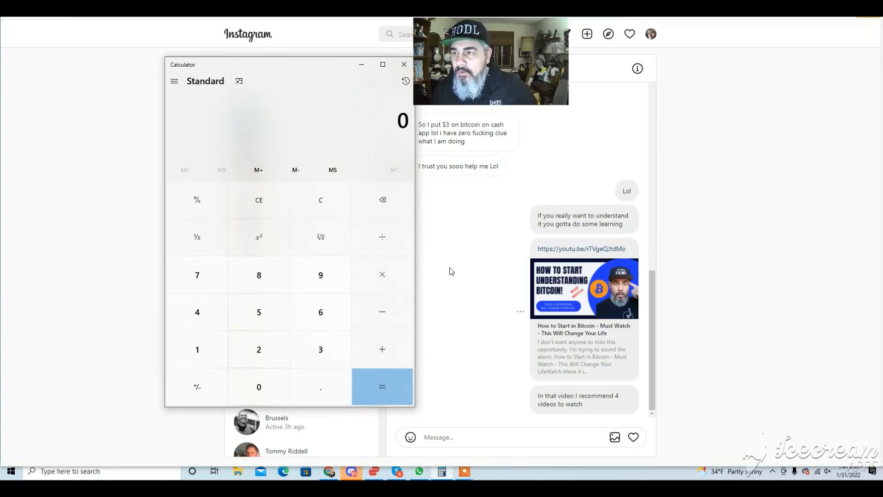
{"action": "mouse_move", "coordinate": [465, 471]}
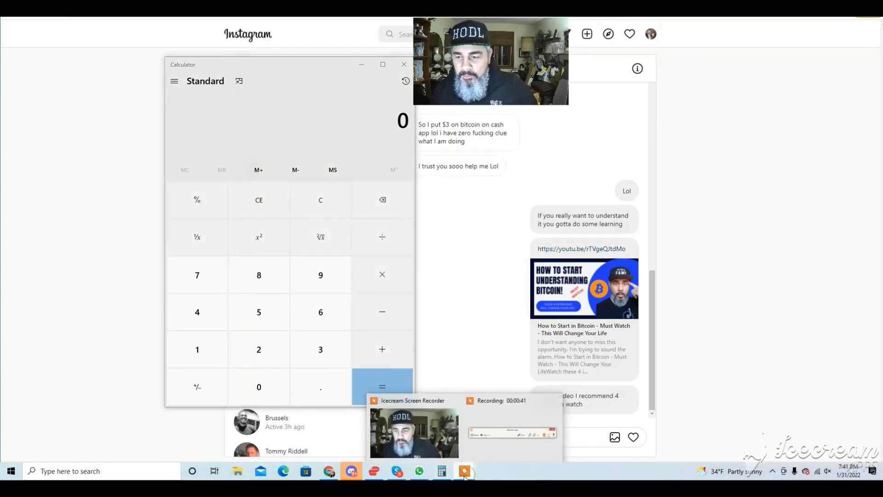
{"action": "left_click", "coordinate": [441, 471]}
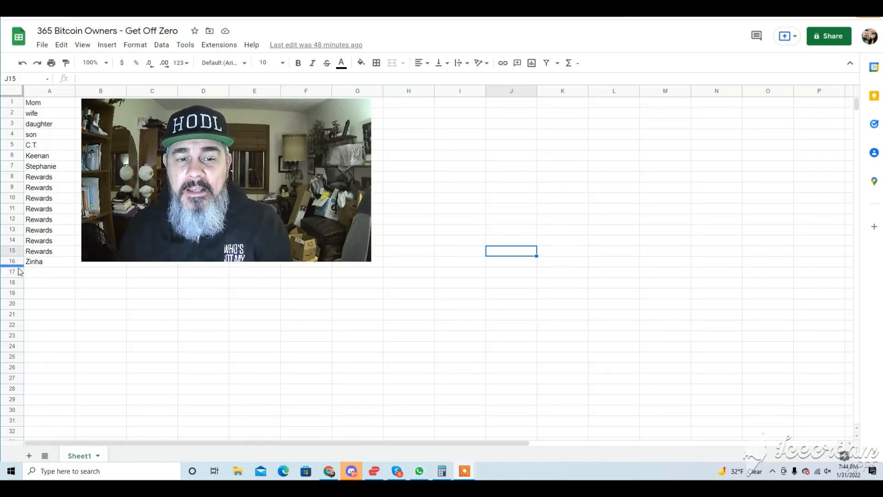
{"action": "mouse_move", "coordinate": [46, 277]}
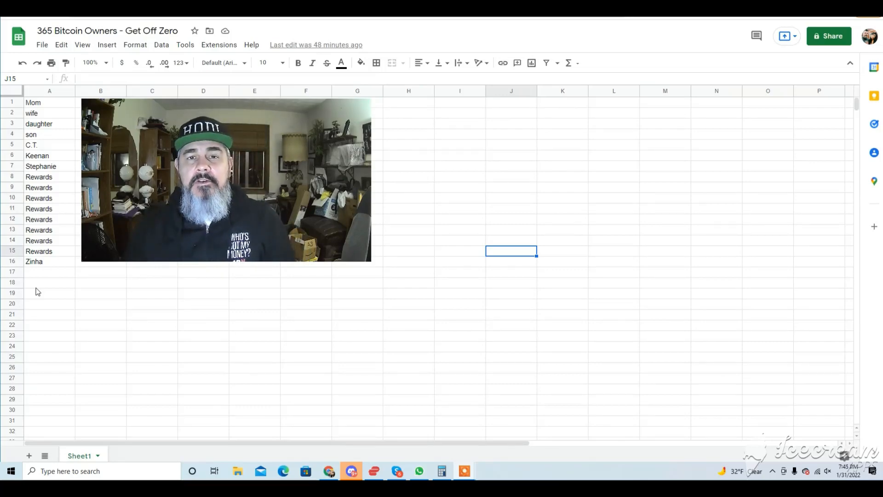
{"action": "mouse_move", "coordinate": [33, 287]}
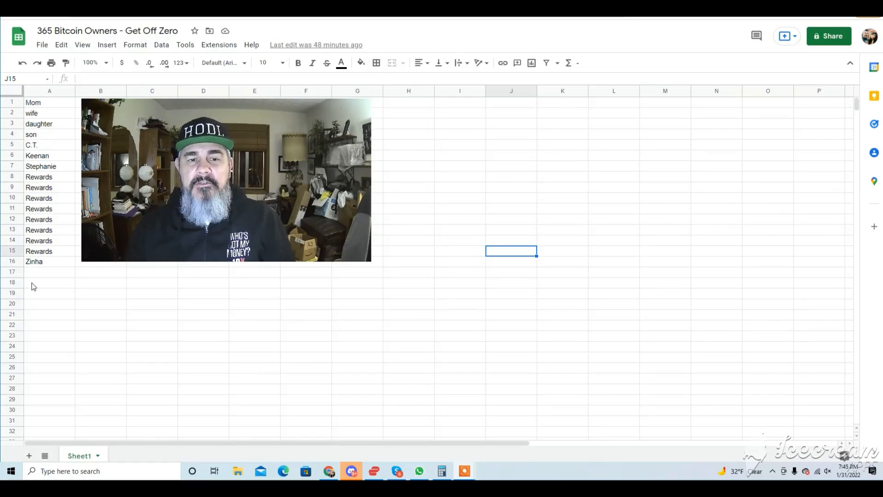
{"action": "left_click", "coordinate": [562, 357]}
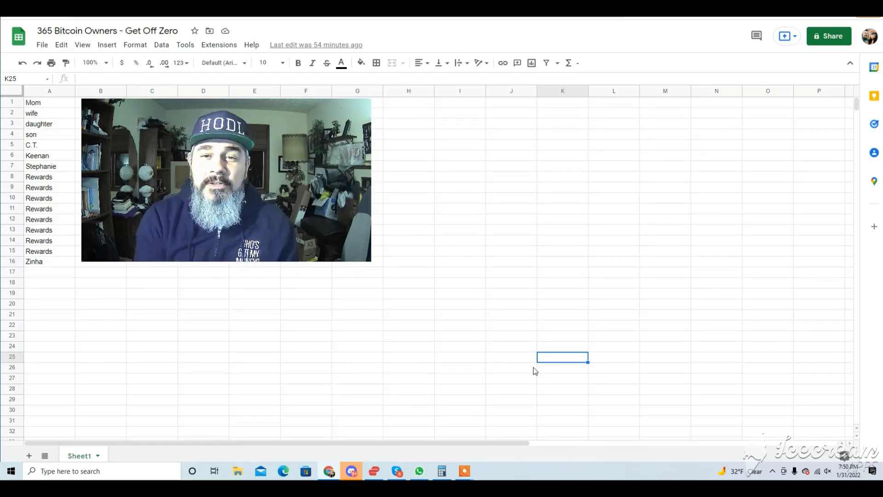
{"action": "left_click", "coordinate": [562, 251]}
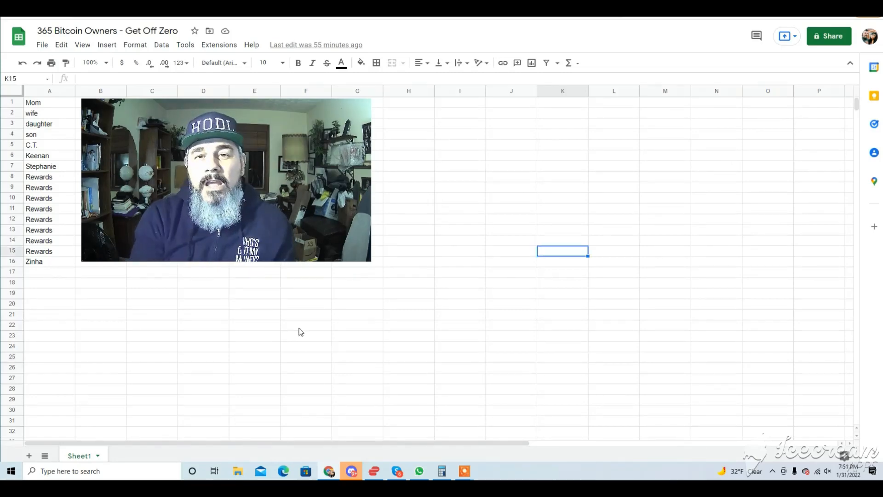